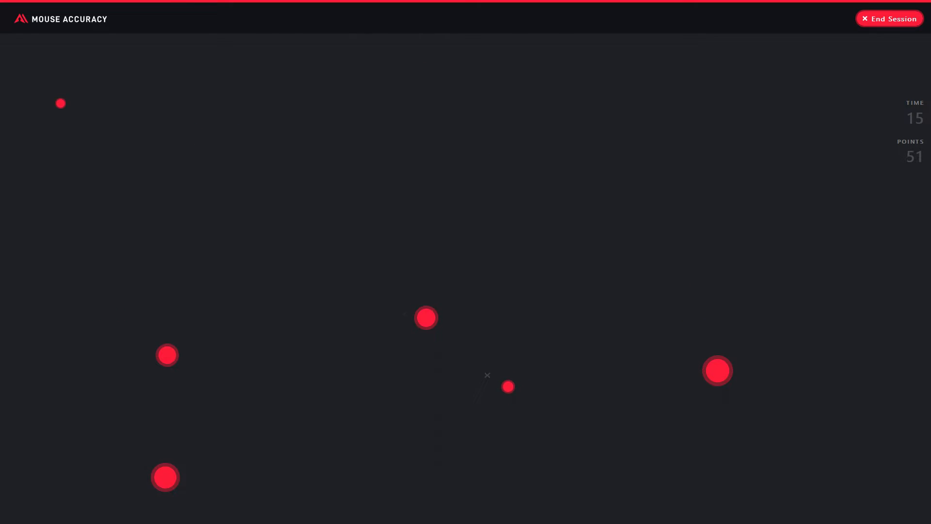
Play a Mouse Accuracy round and restart a new session from the results page
click(889, 18)
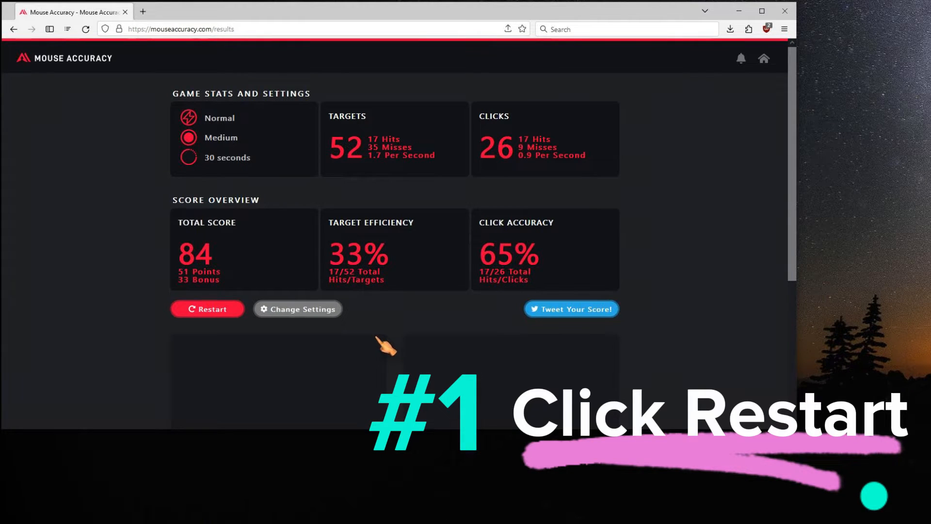
click(208, 309)
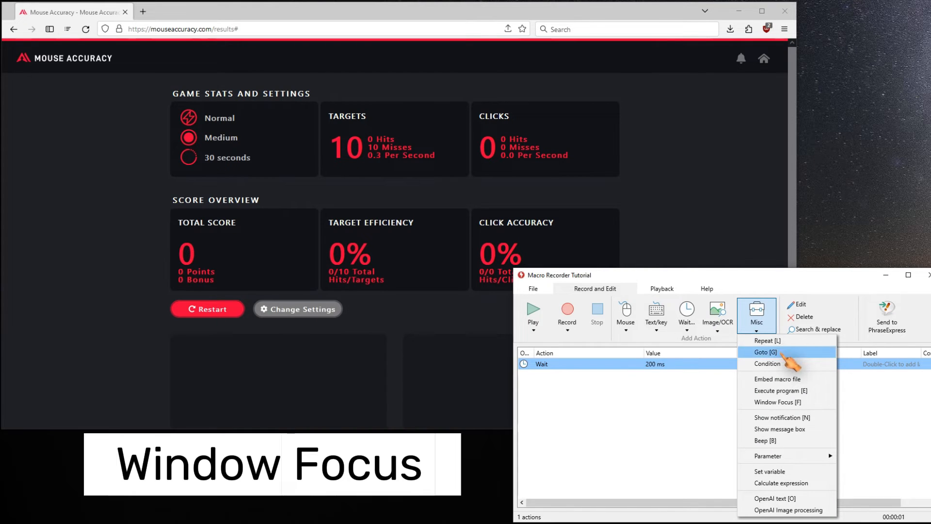
Add a Window Focus action targeting the Mouse Accuracy browser, without setting window position/size
click(777, 402)
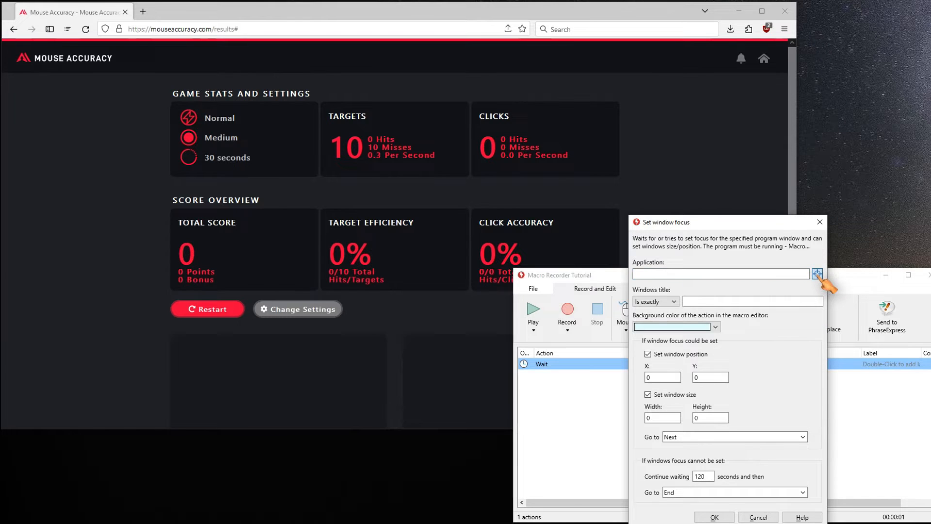
click(817, 273)
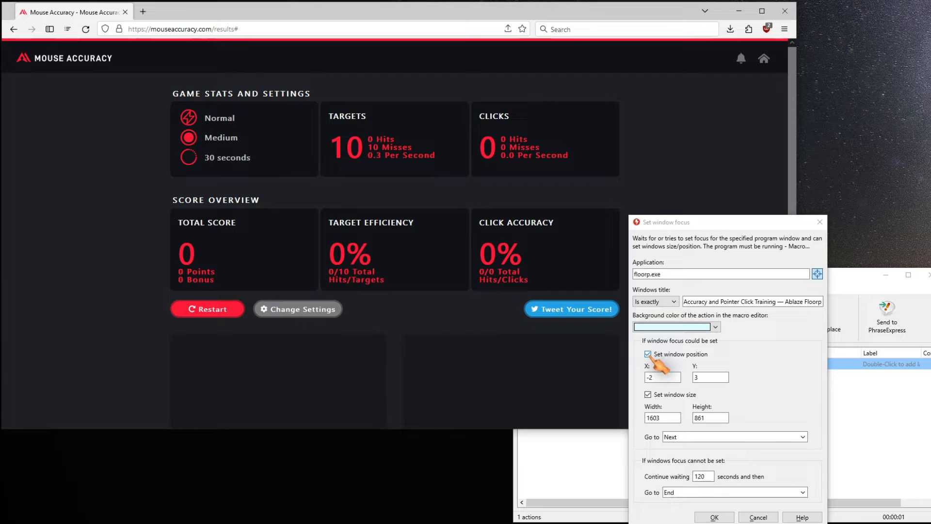
click(648, 354)
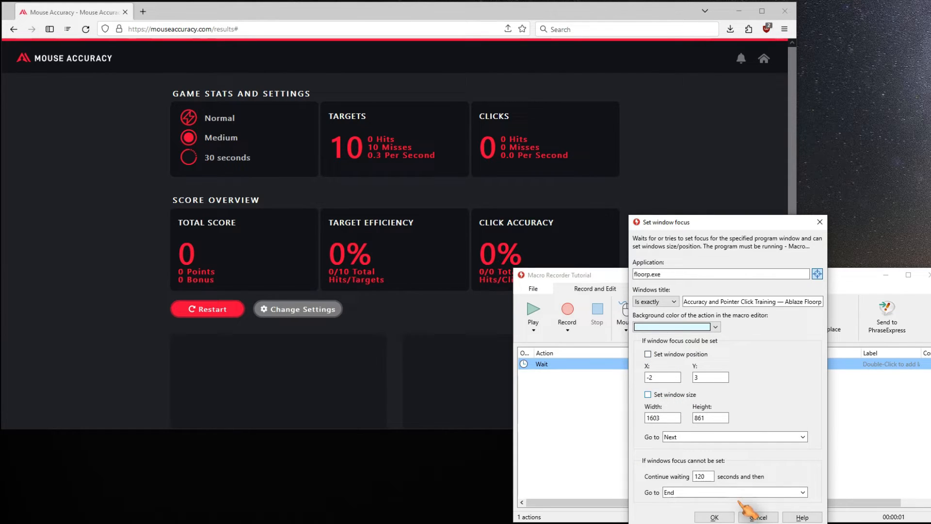
click(715, 517)
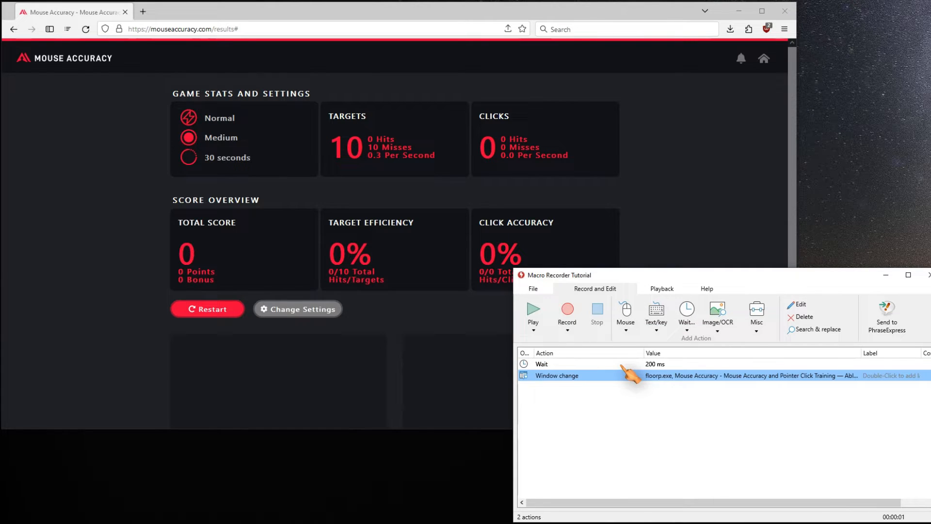
Delete the 200 ms Wait action from the macro
right_click(556, 375)
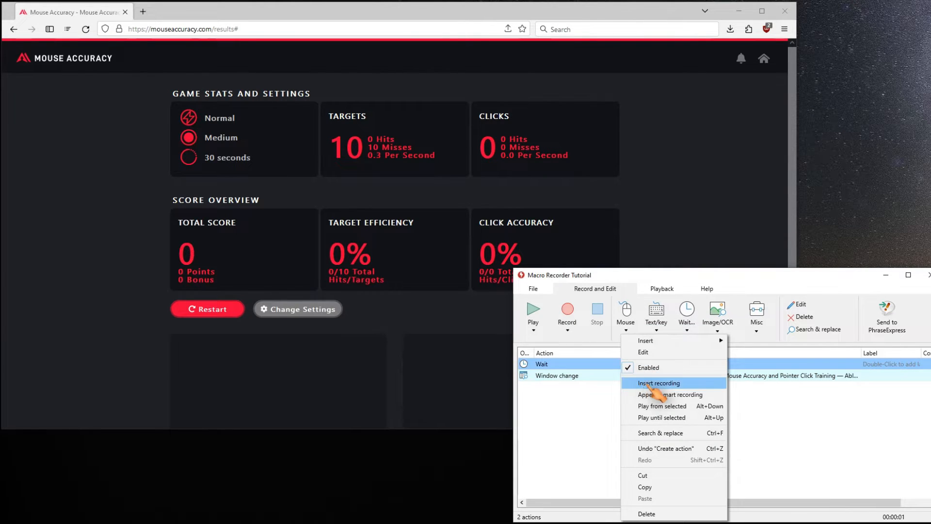
mouse_move(664, 514)
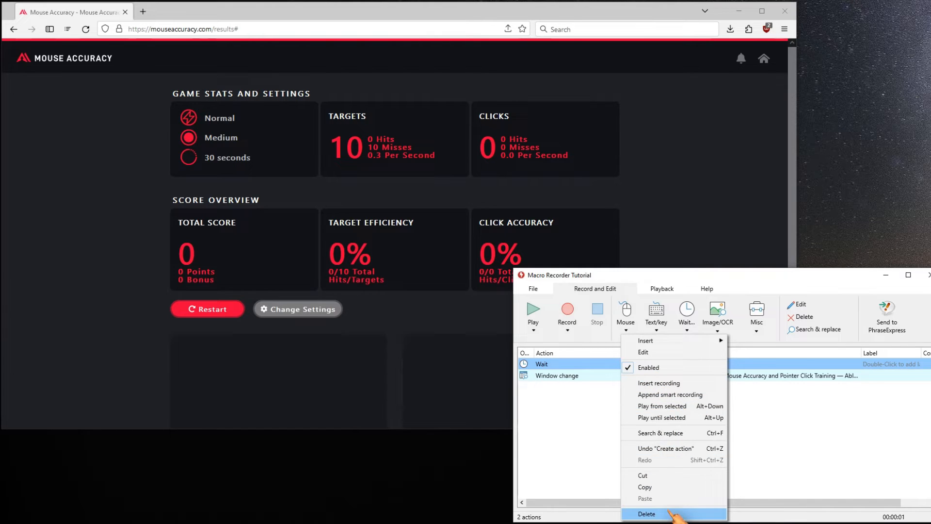
click(646, 514)
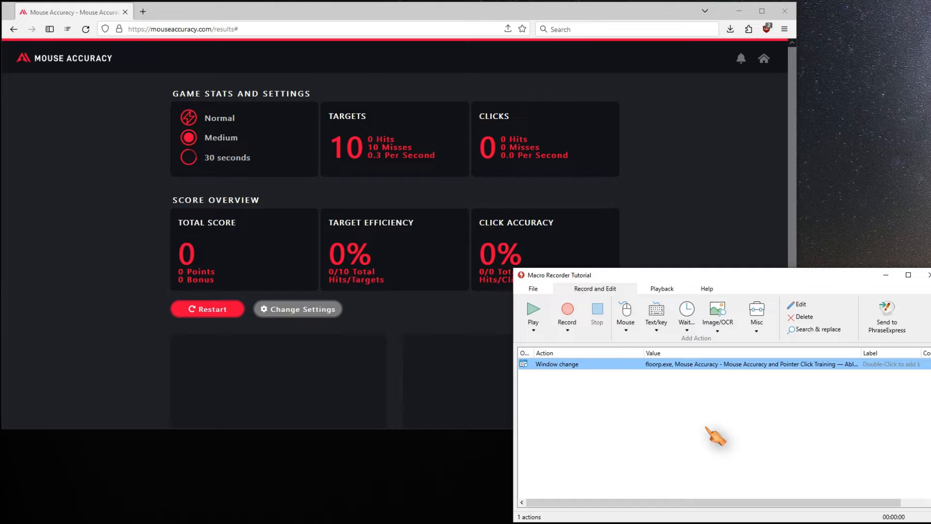
Add a Smart Click action capturing the Restart button as its target
click(625, 322)
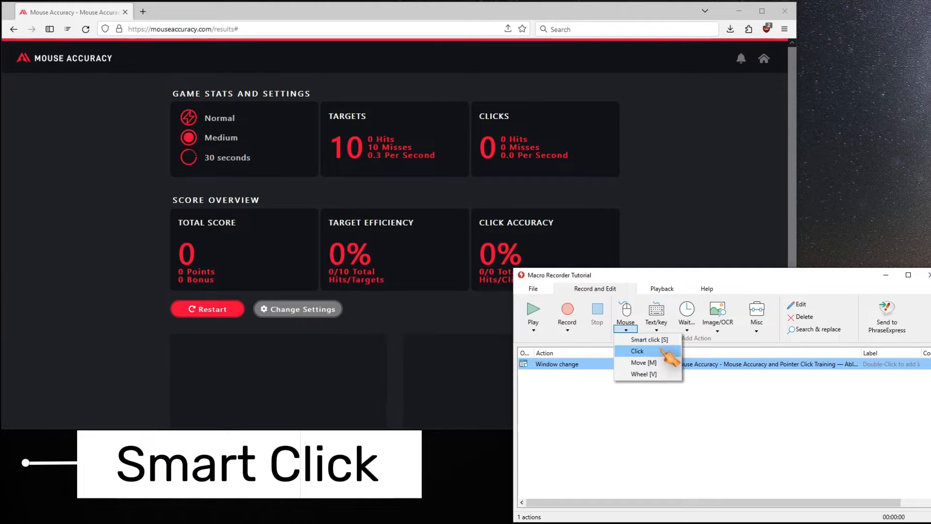
click(647, 339)
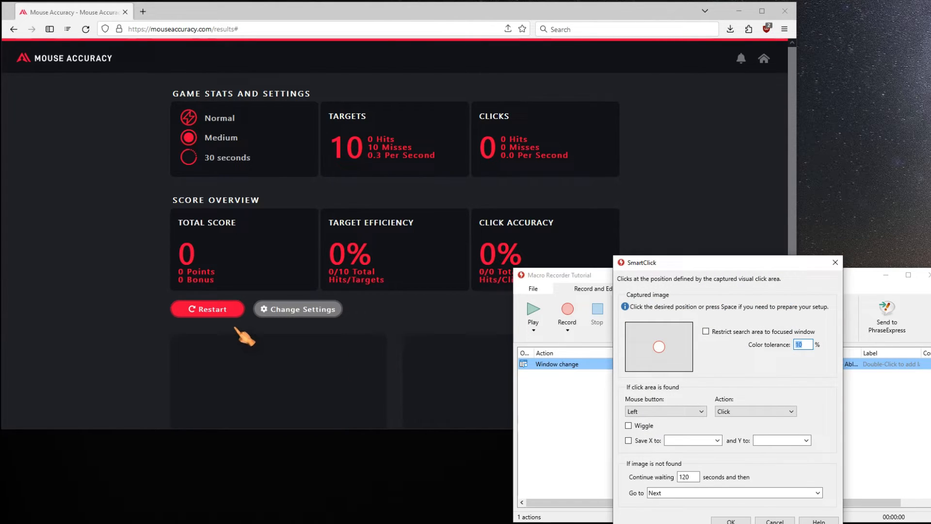
click(208, 309)
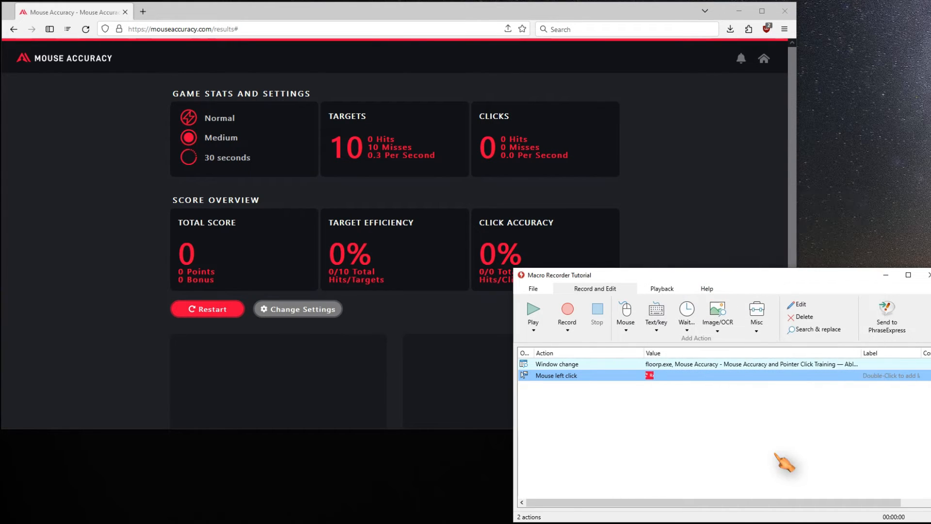
Reopen the Restart click action, test that the button is found, and play the macro
double_click(556, 375)
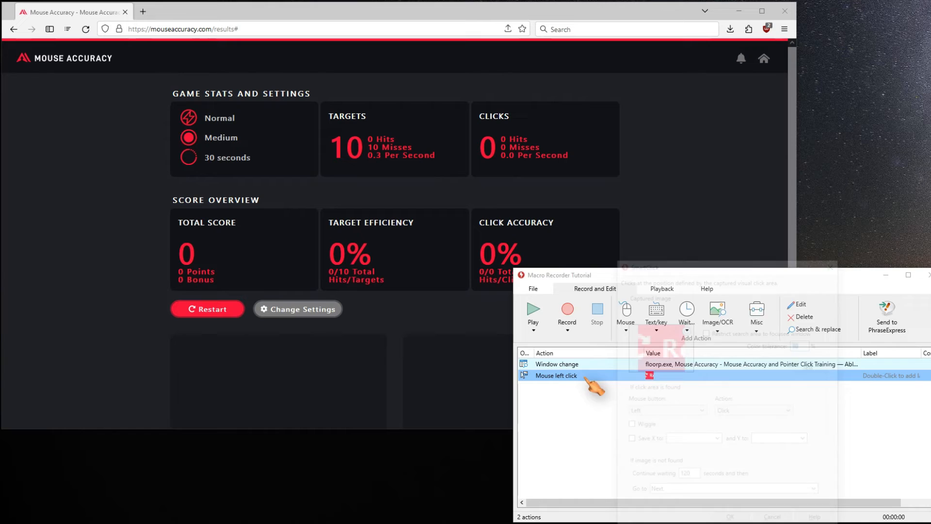
double_click(555, 375)
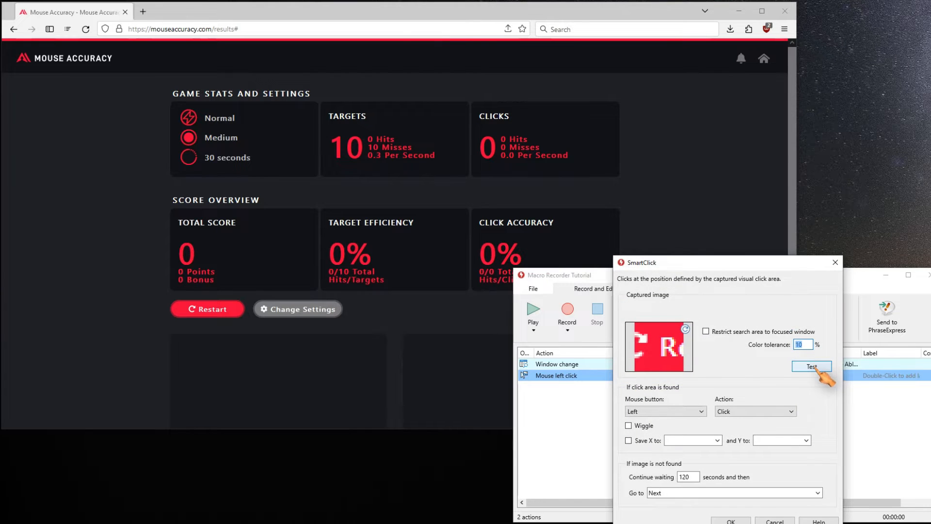
click(811, 366)
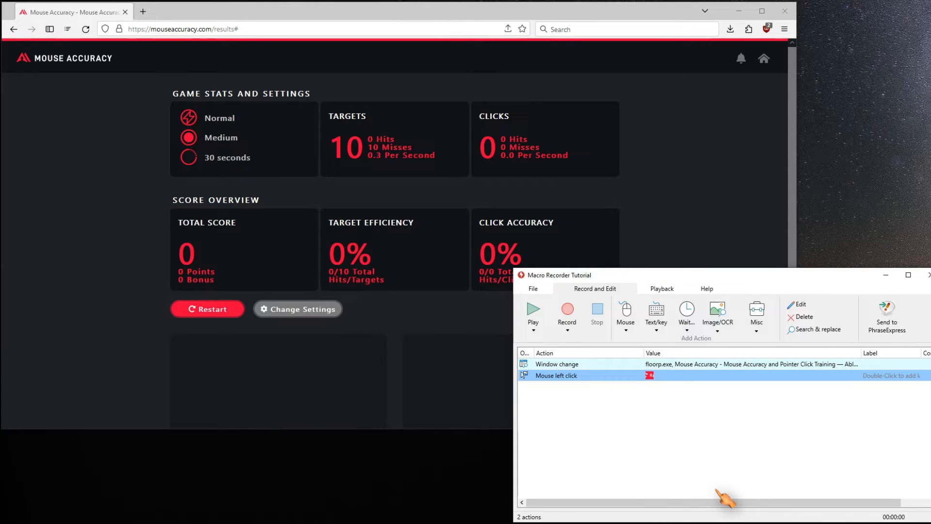
click(532, 311)
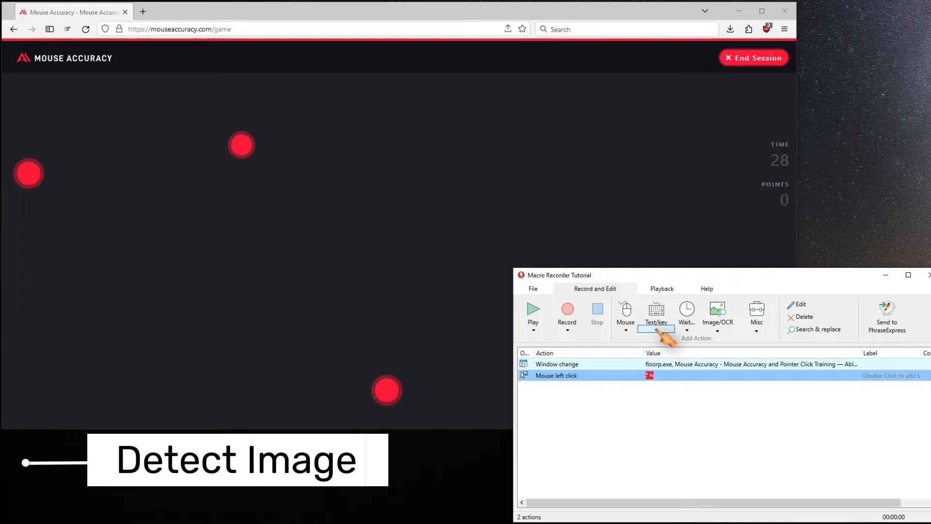
Add a Detect image action for a captured red target at colour tolerance 49 and test it finds a match
click(718, 311)
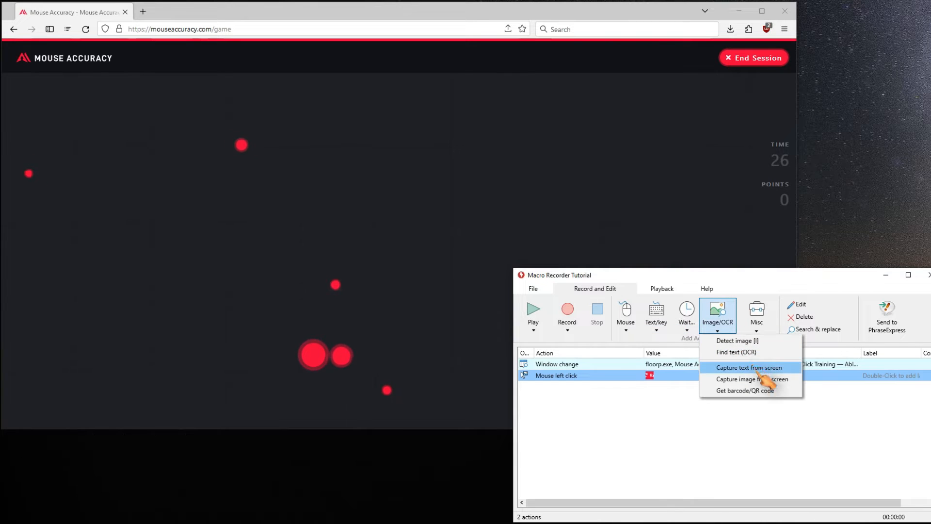
click(752, 379)
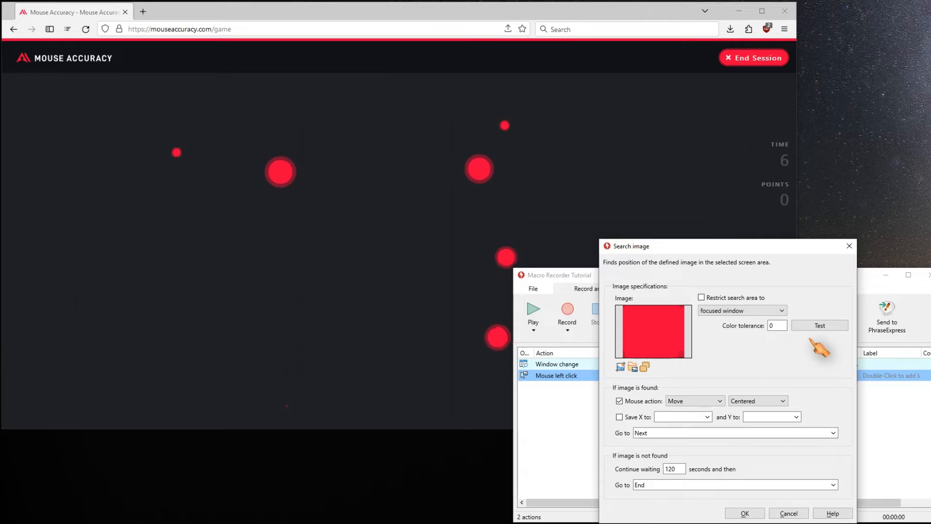
click(819, 326)
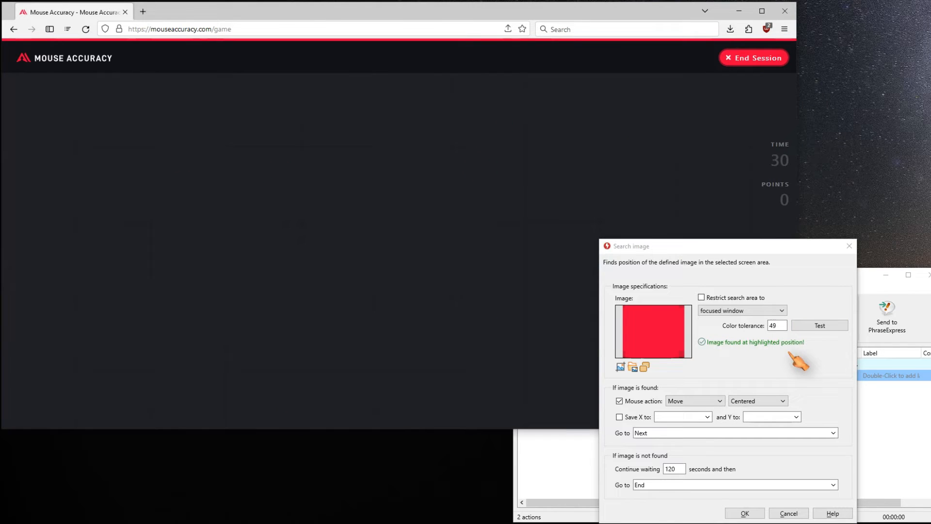
click(819, 326)
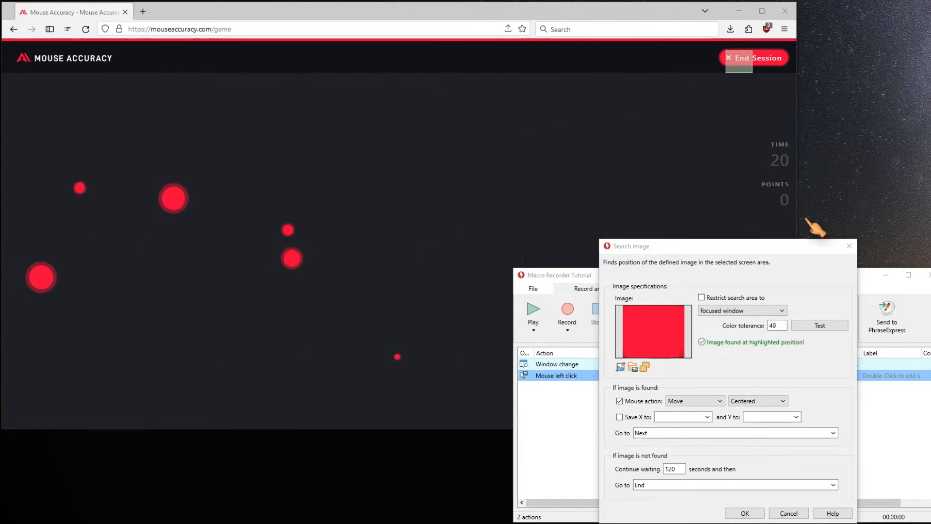
click(781, 311)
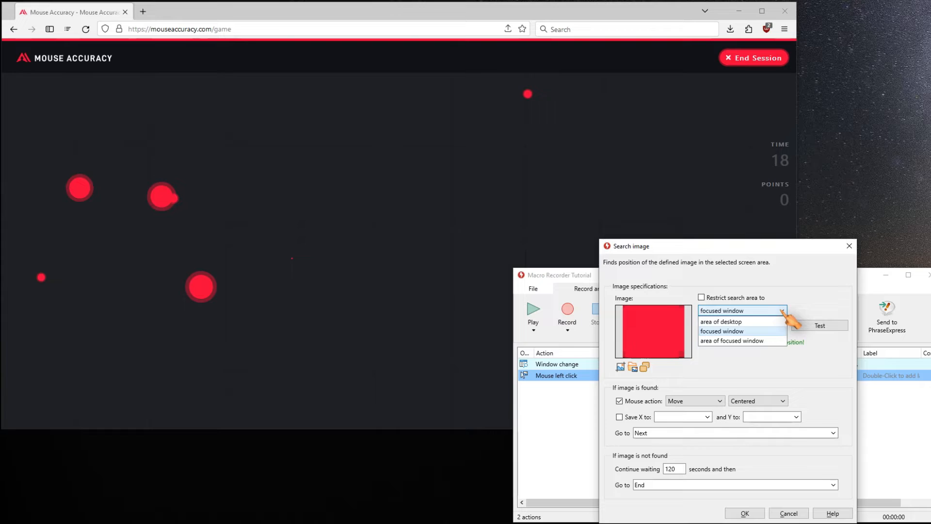
Limit the image search to a desktop area and auto-find a working colour tolerance via Test
click(721, 321)
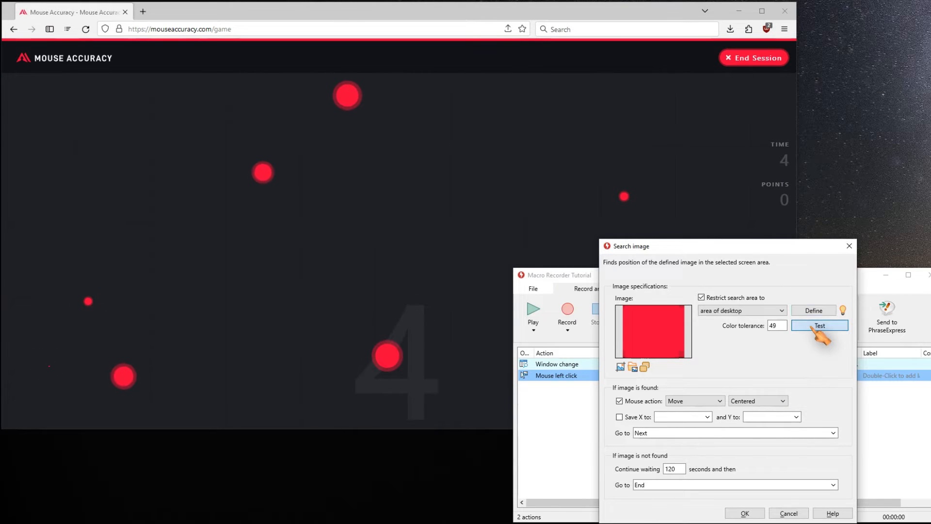
click(819, 326)
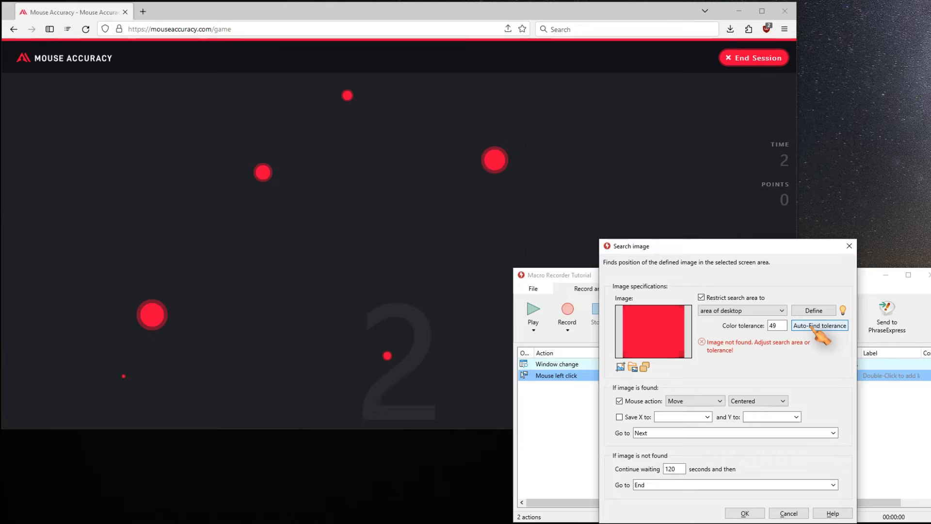
click(820, 326)
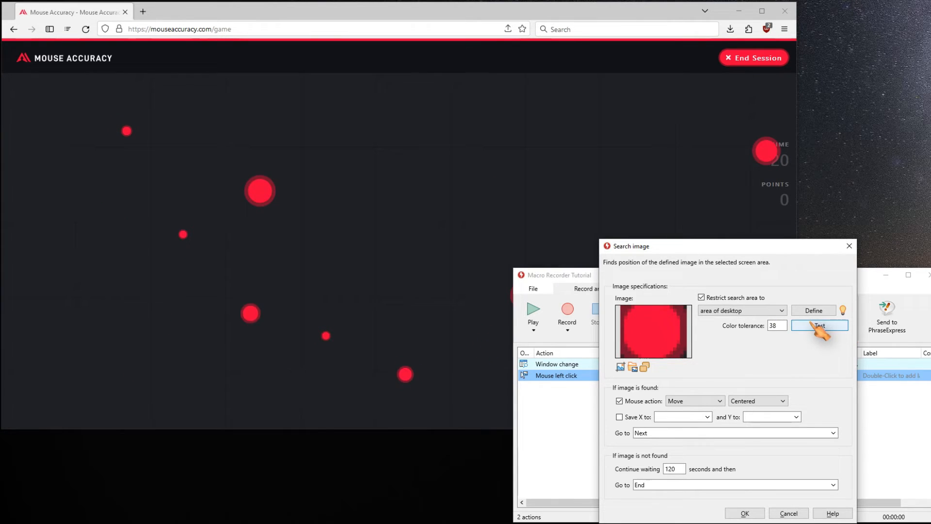
click(819, 326)
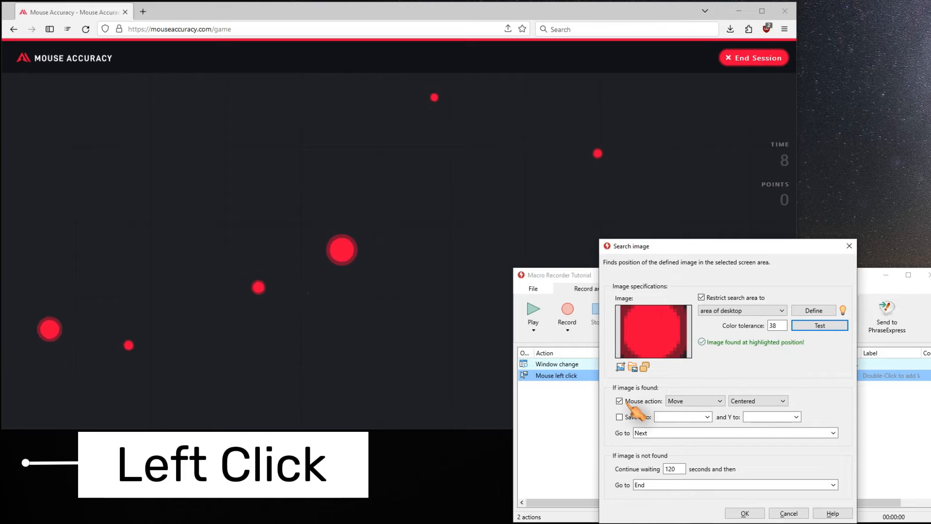
Set the match action to Left-Click at the centre and confirm the image search step
click(694, 401)
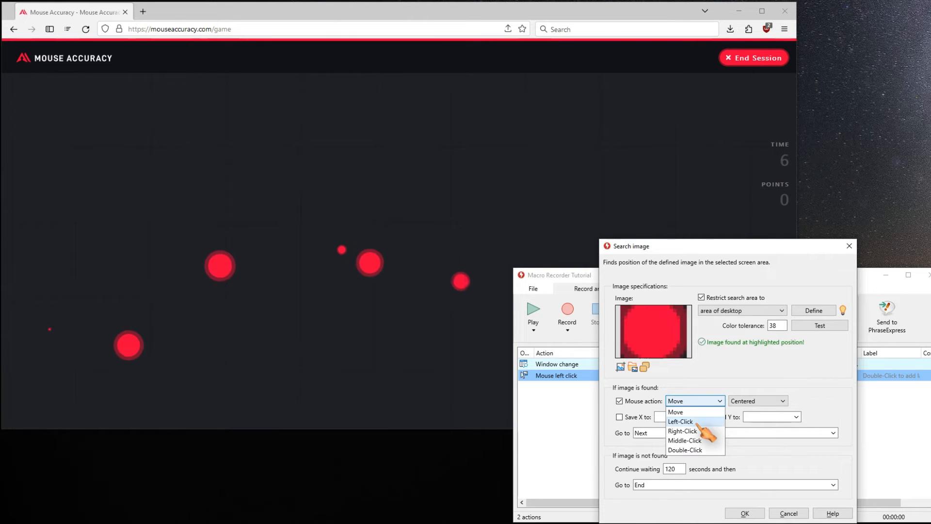
click(681, 422)
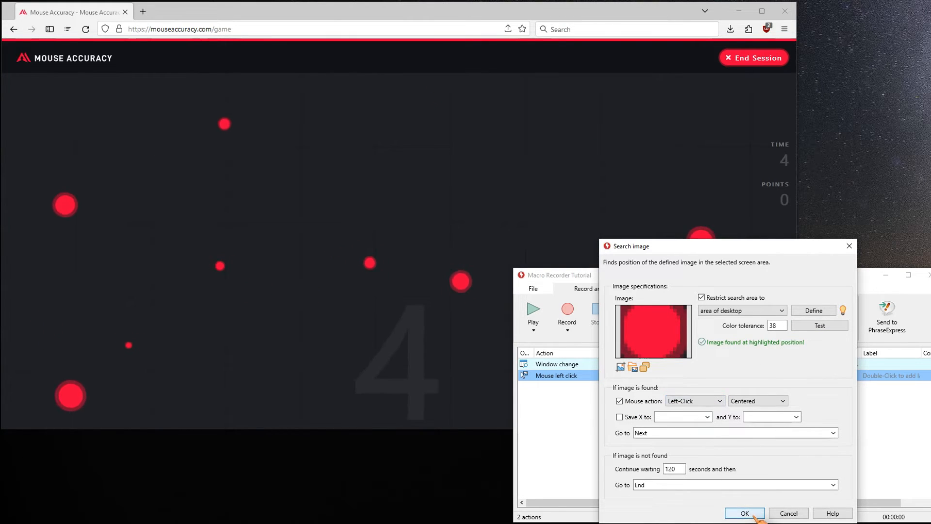
click(745, 513)
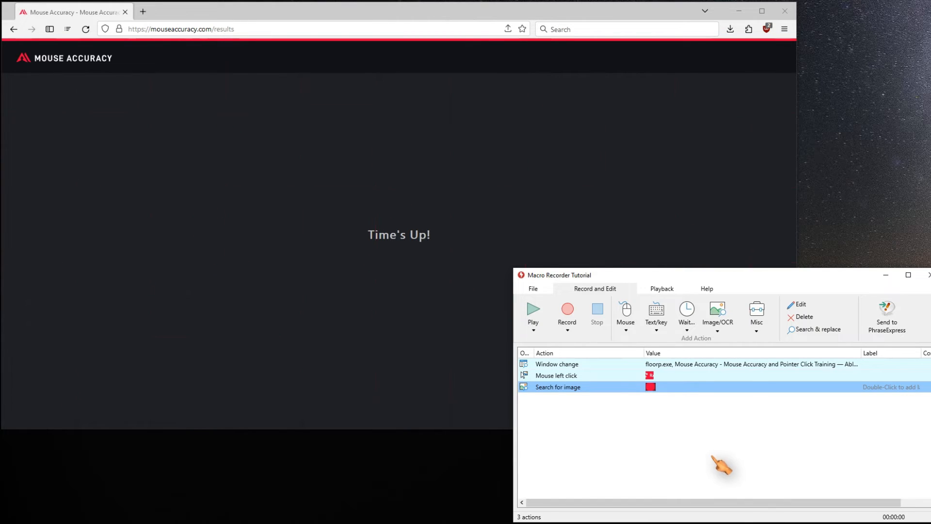
Add a 1000 ms Wait time action after the image search
click(756, 314)
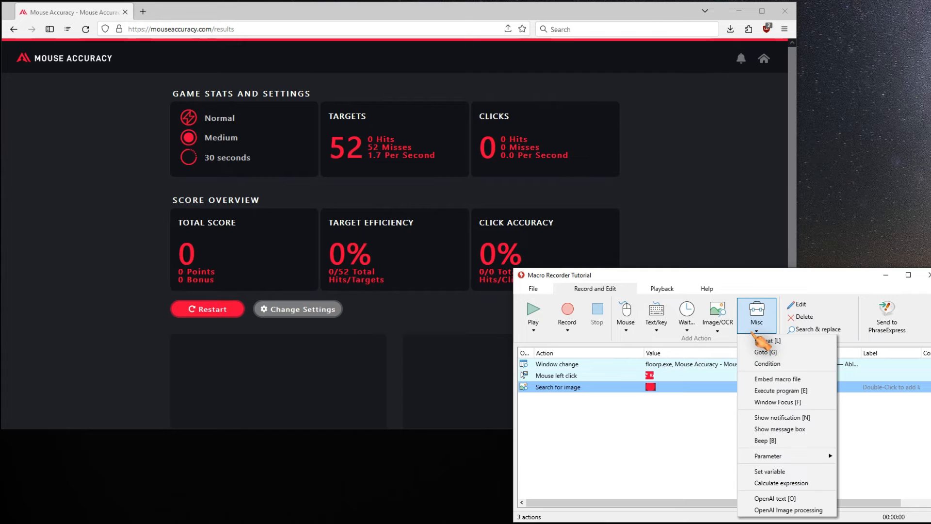
click(686, 314)
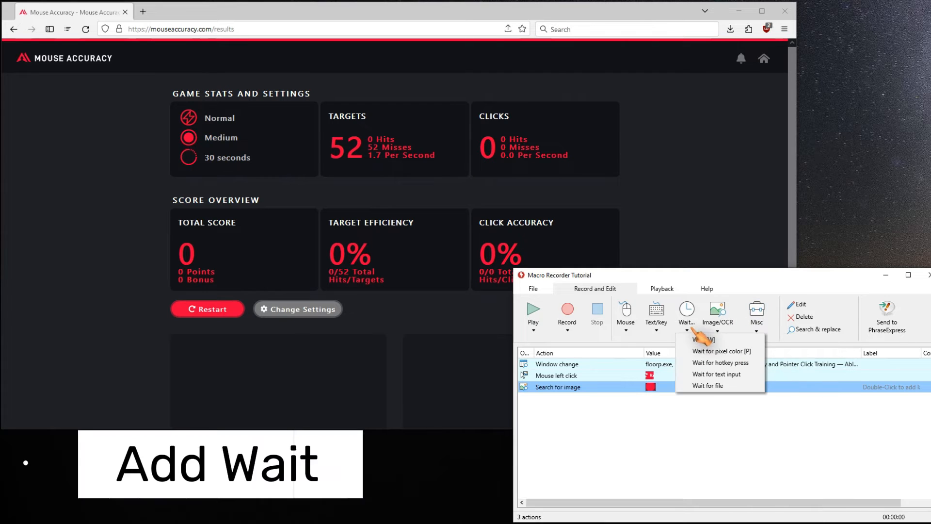
click(700, 339)
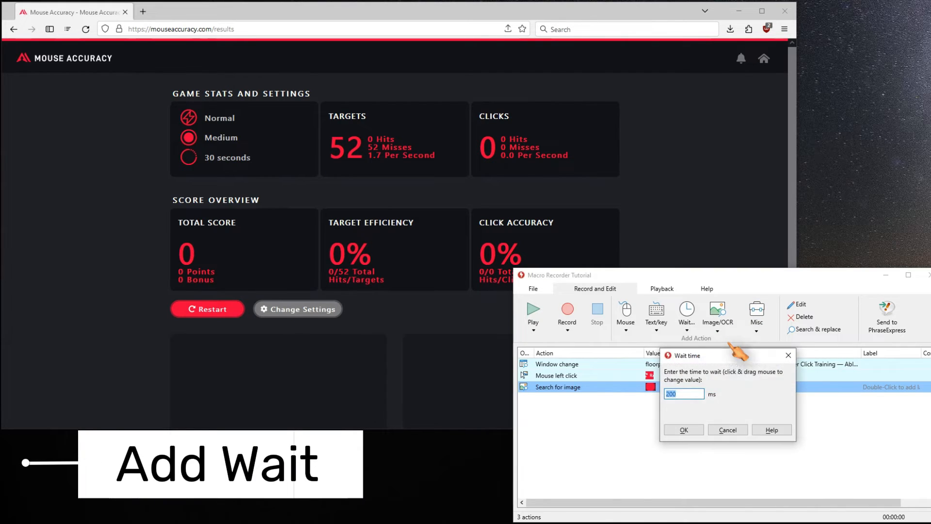
click(684, 430)
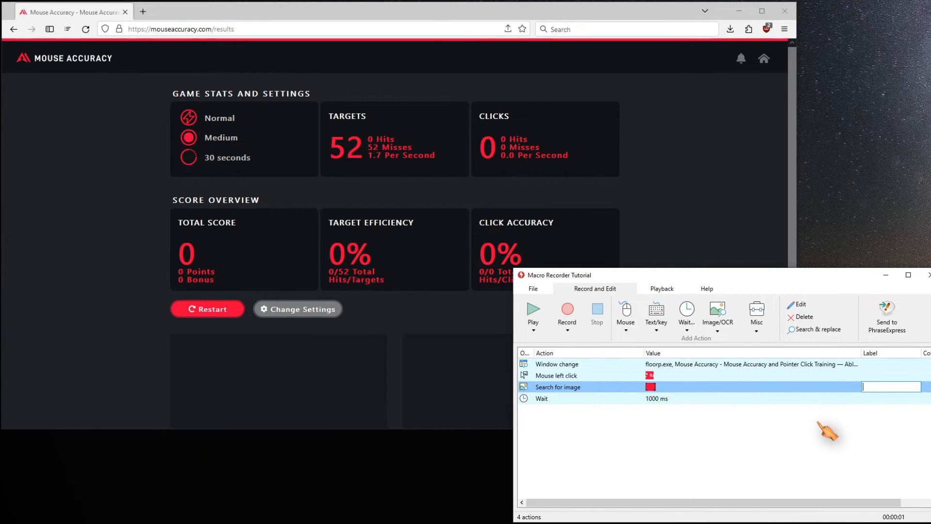
Start labelling the Search for image action SearchClick and select the Wait step
text(SearchClick)
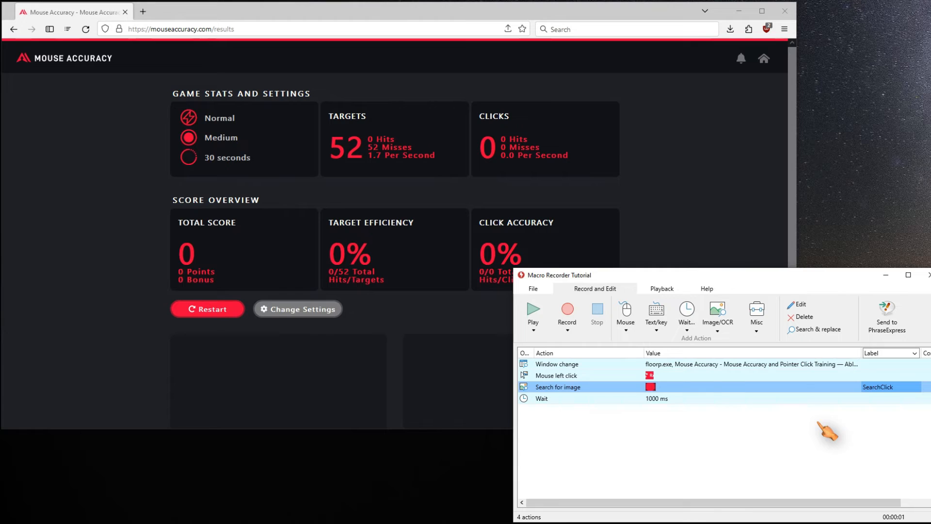
click(593, 398)
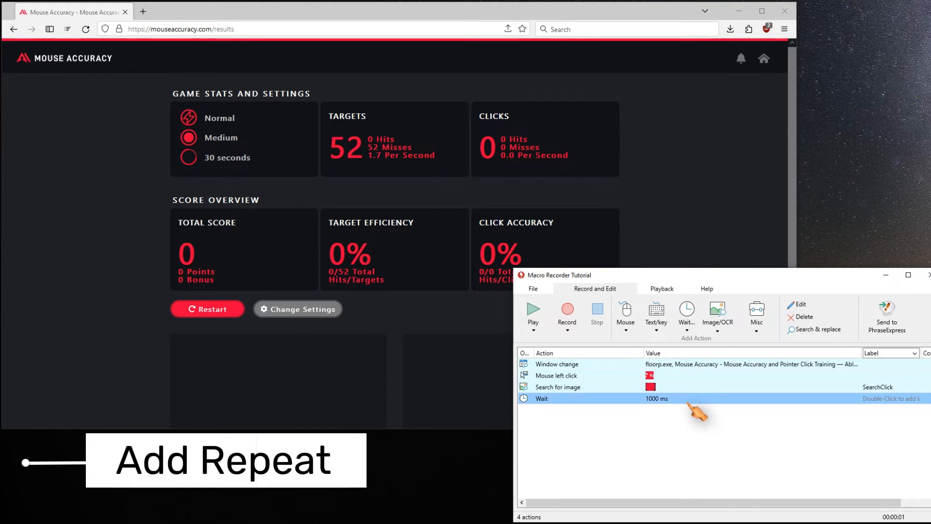
Add a Repeat action jumping to the SearchClick label for 120 seconds
click(757, 311)
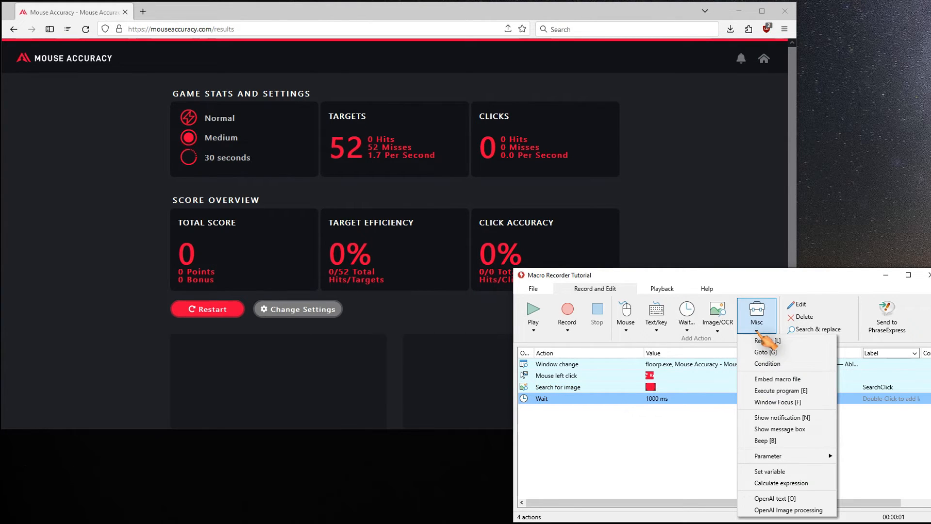
click(762, 341)
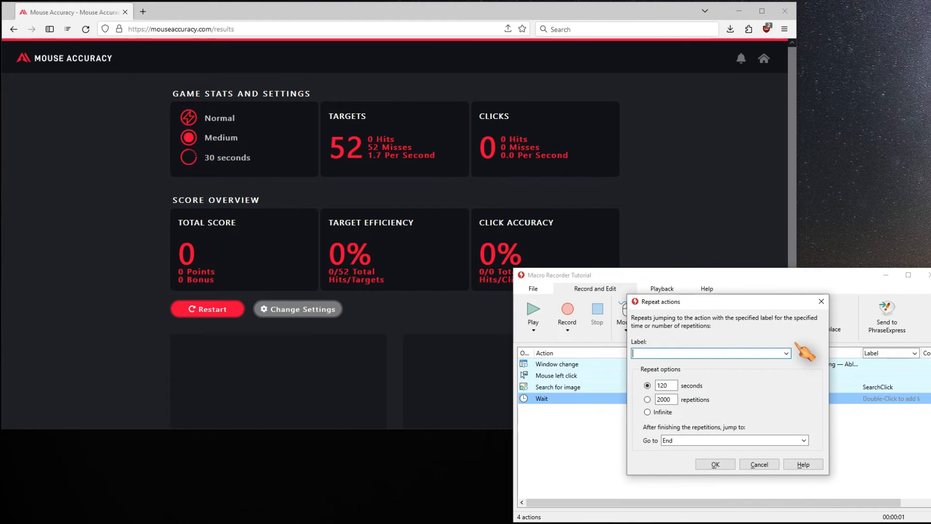
click(785, 353)
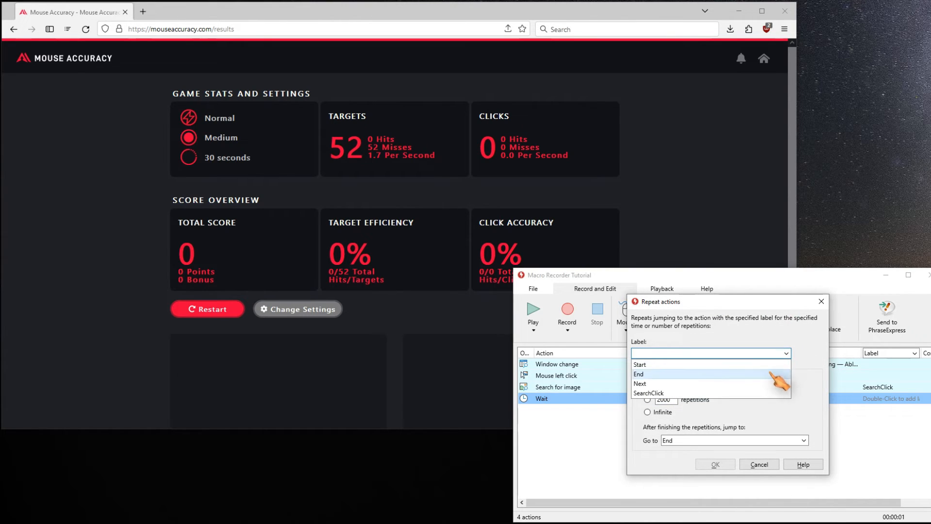
click(649, 393)
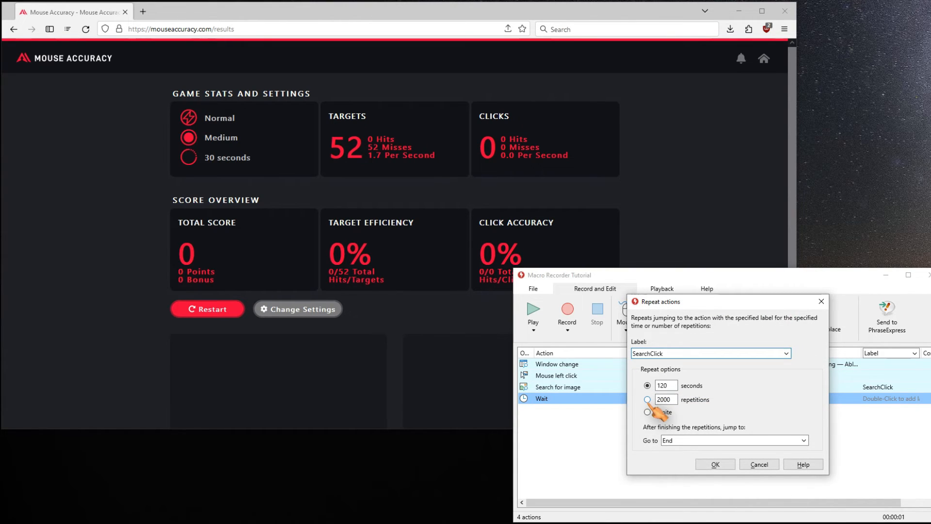
mouse_move(701, 454)
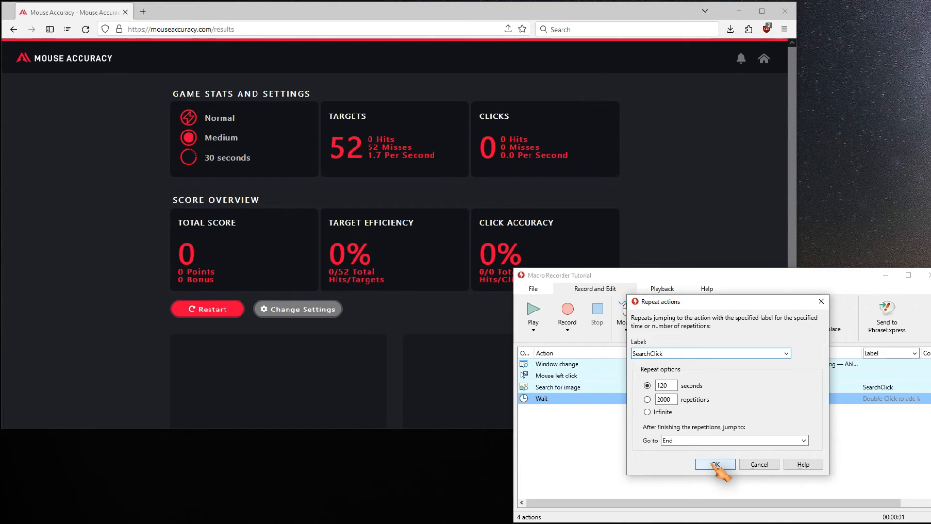
click(715, 464)
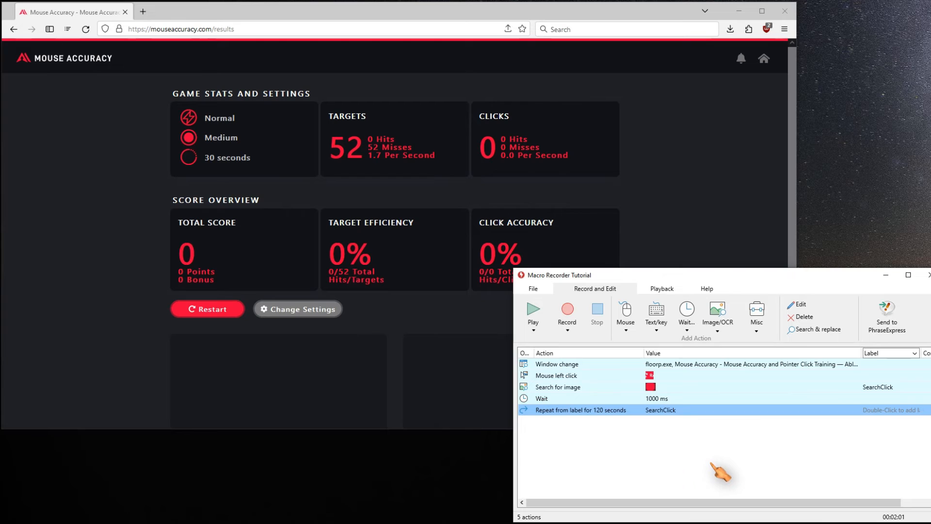
mouse_move(710, 460)
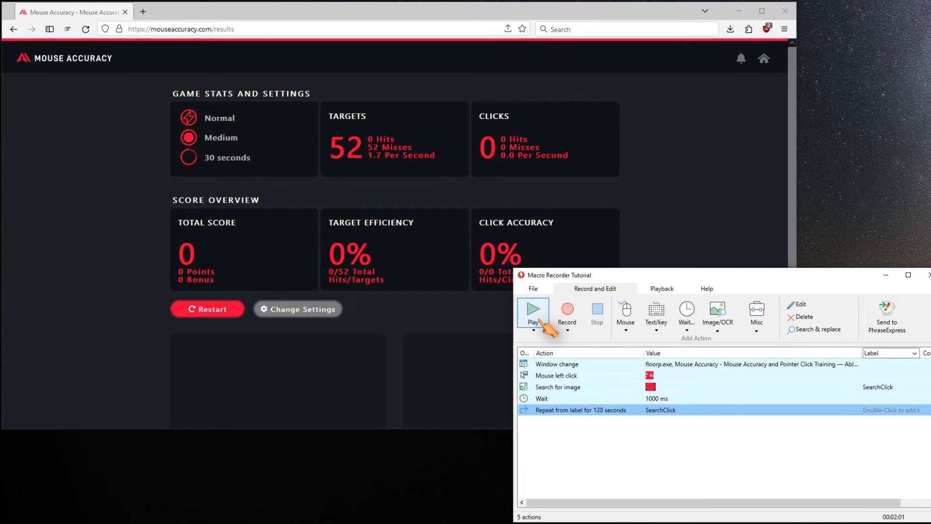
Play the macro so it focuses the browser and restarts the Mouse Accuracy game
click(533, 311)
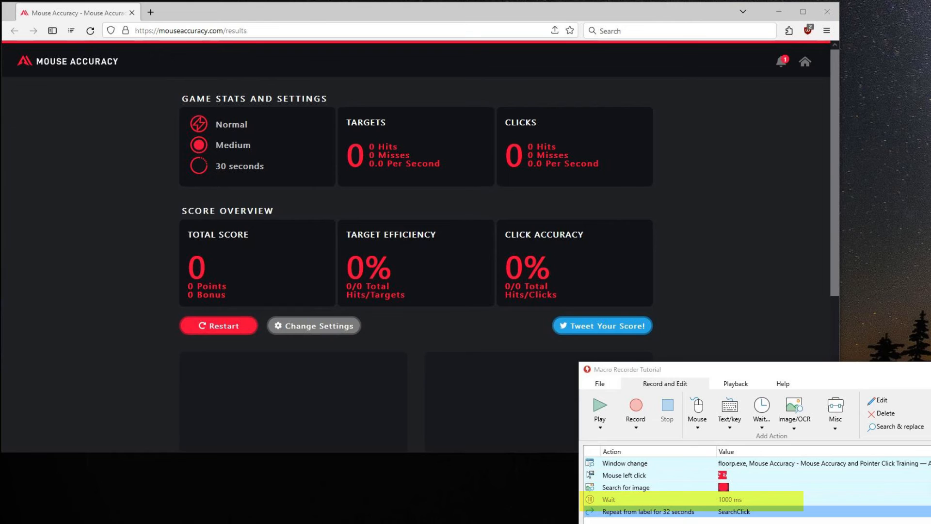
click(599, 409)
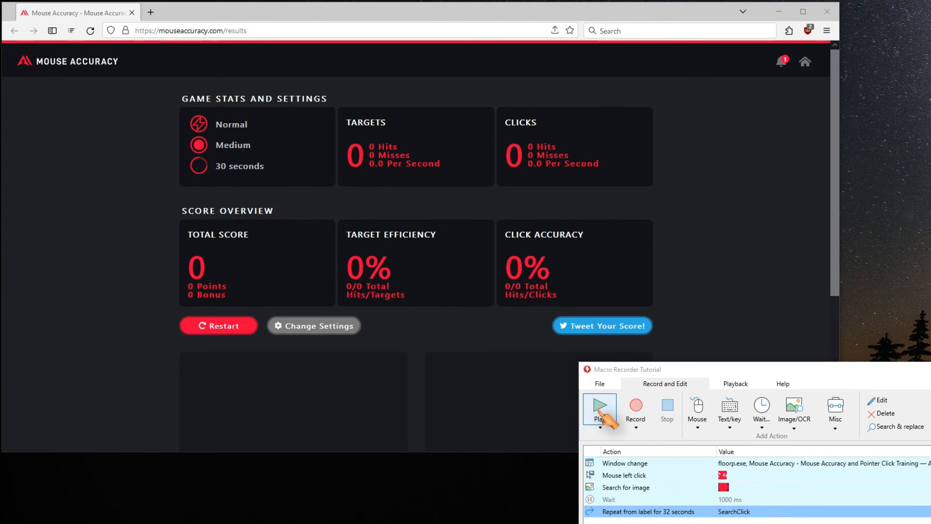
click(599, 410)
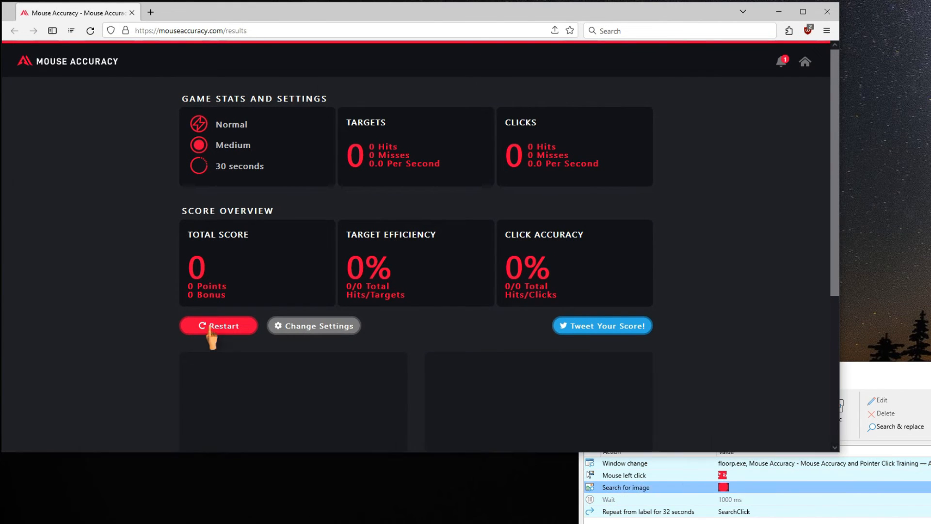
click(219, 326)
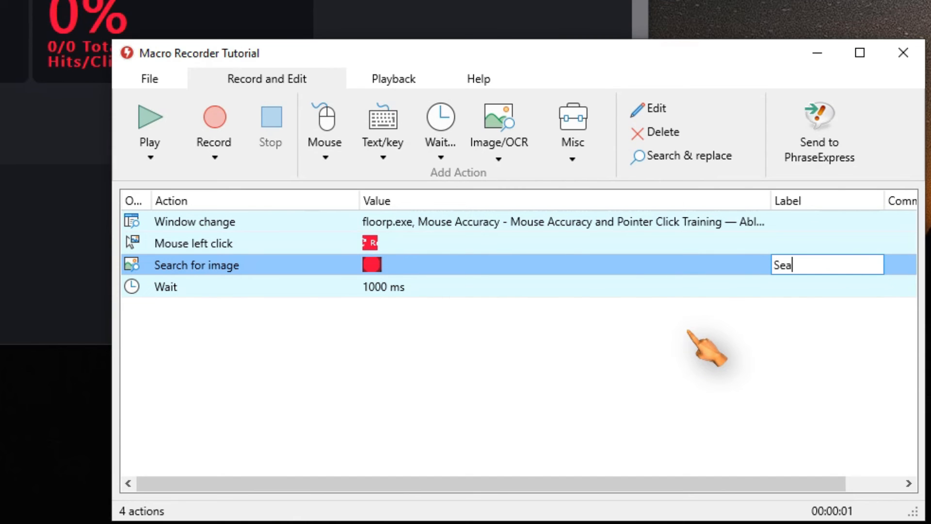
Label the Search for image action SearchClick
text(SearchClick)
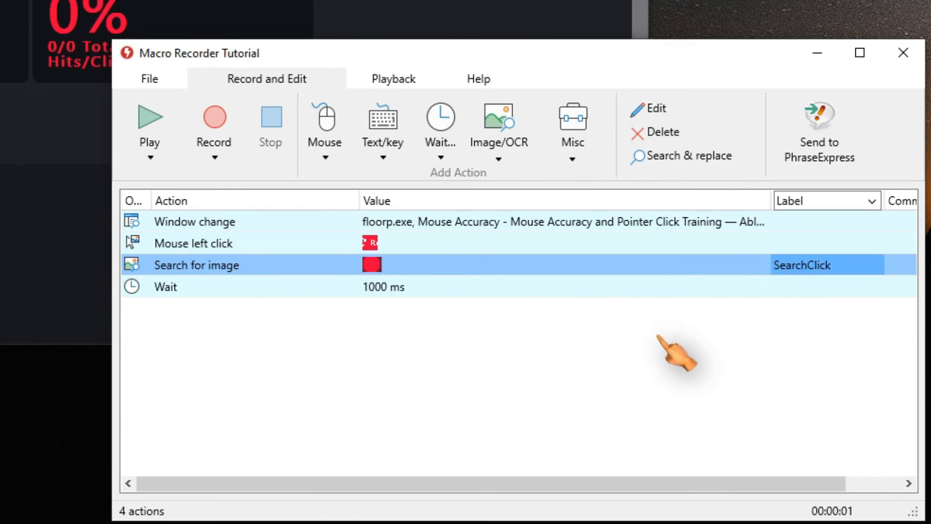